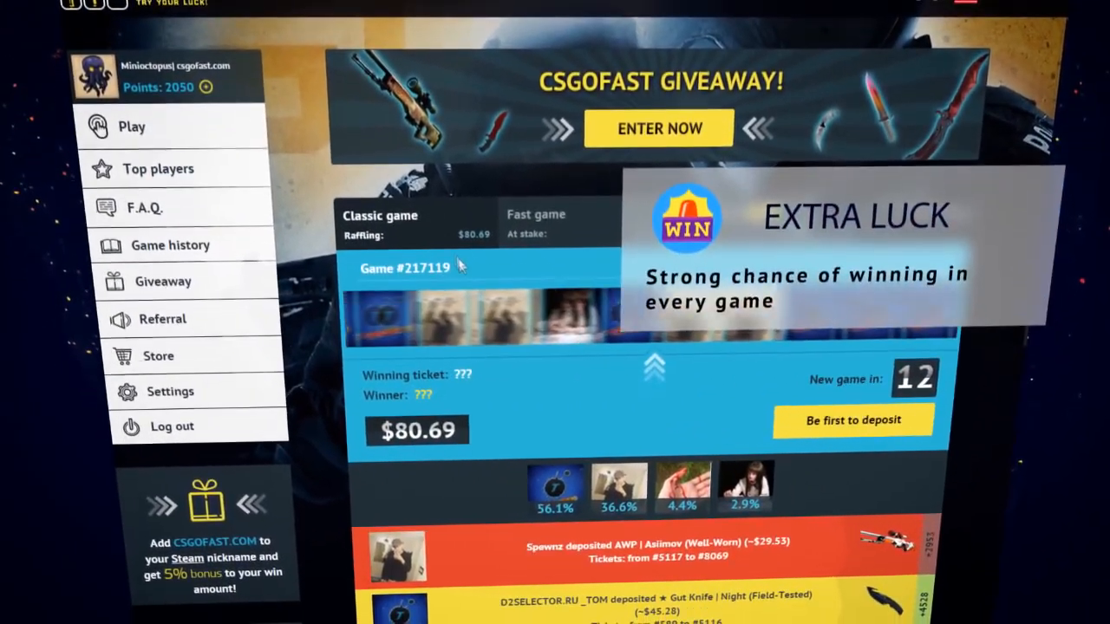
Step: Scroll down through the macro editor window
{"action": "scroll", "scroll_direction": "down", "scroll_amount": 3}
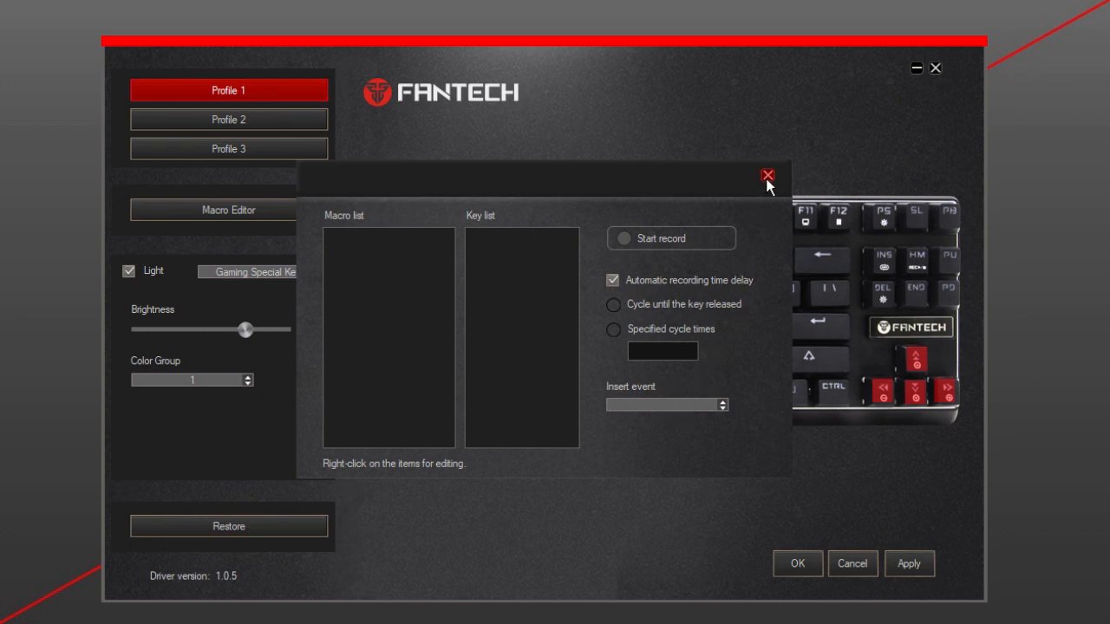
Step: Close the macro editor, try Neonlight, set Gaming Special Key lighting, and select left Shift
{"action": "left_click", "coordinate": [767, 174]}
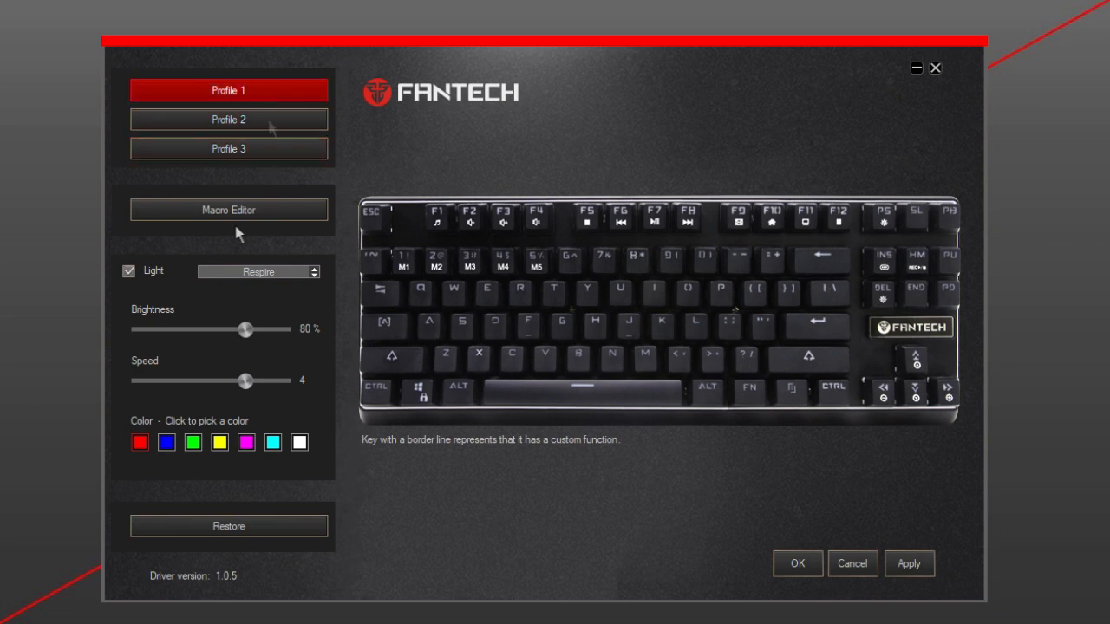
{"action": "left_click", "coordinate": [258, 272]}
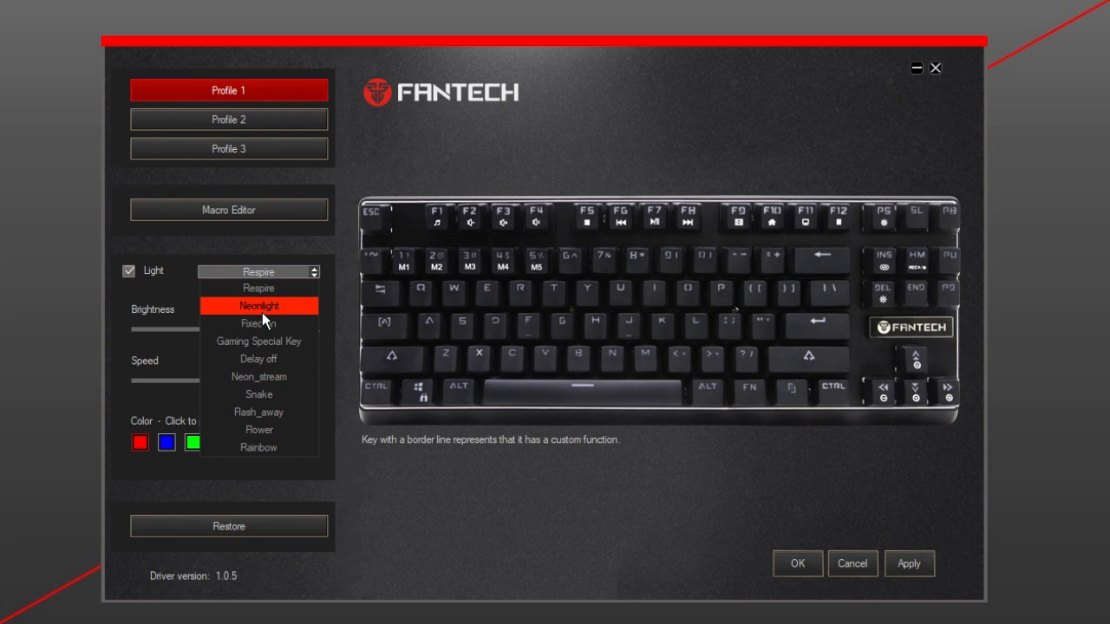
{"action": "left_click", "coordinate": [259, 305]}
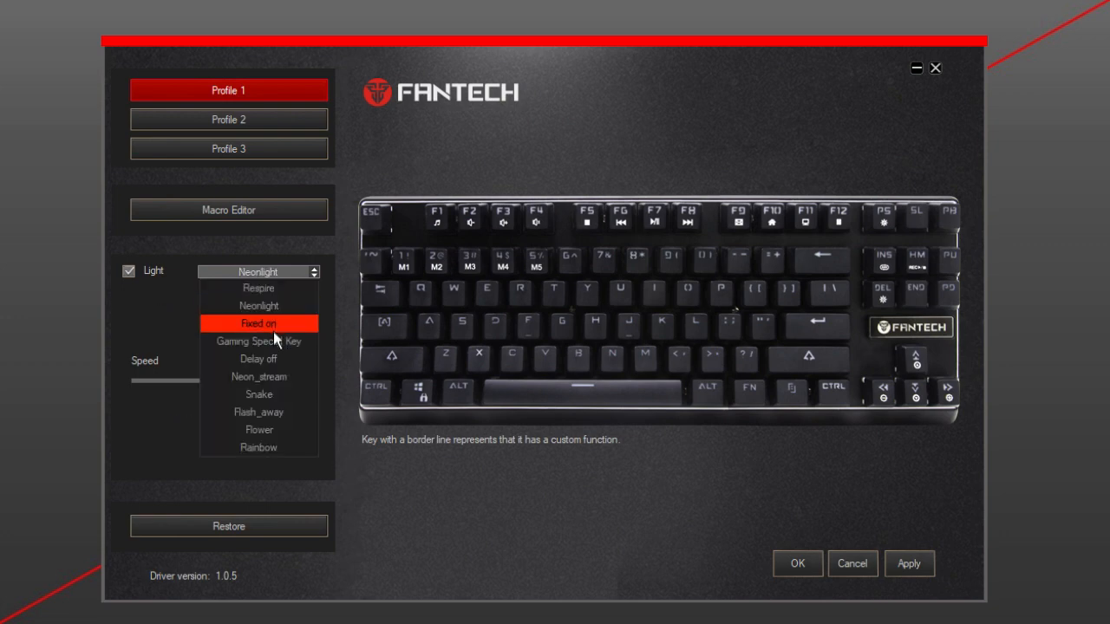
{"action": "left_click", "coordinate": [259, 341]}
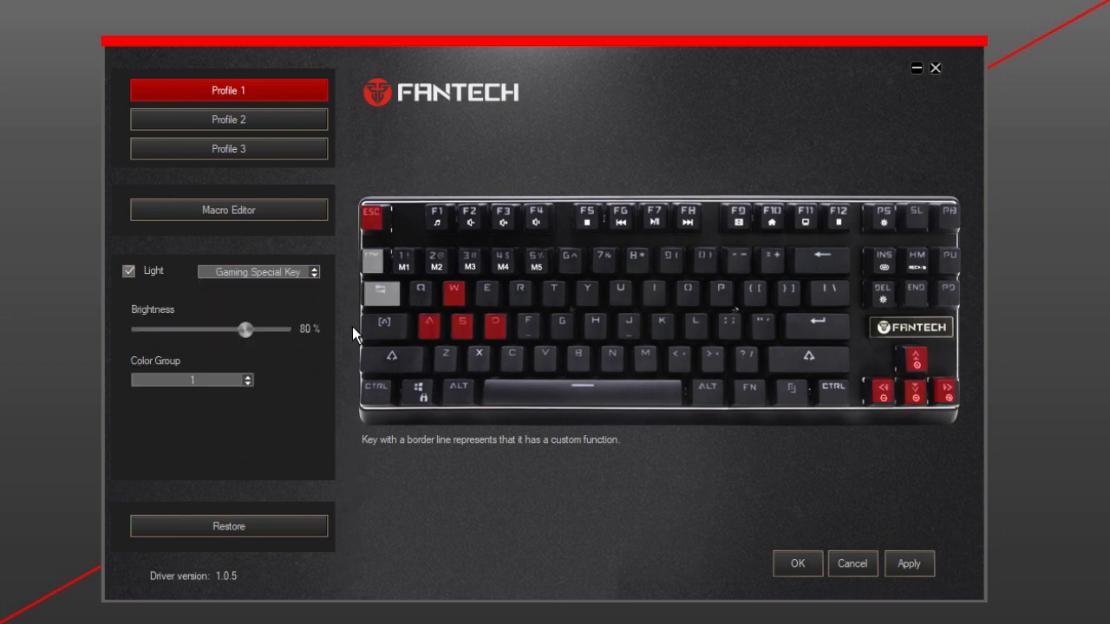
{"action": "left_click", "coordinate": [380, 293]}
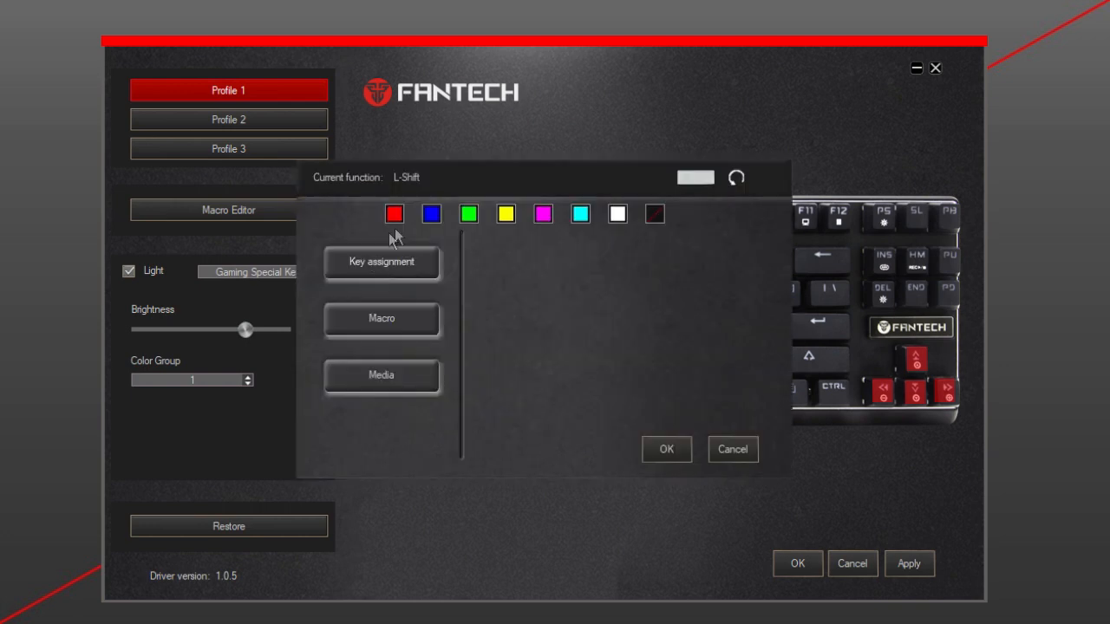
Step: Show the key's Key assignment Media options and expand the list of media actions
{"action": "left_click", "coordinate": [382, 262]}
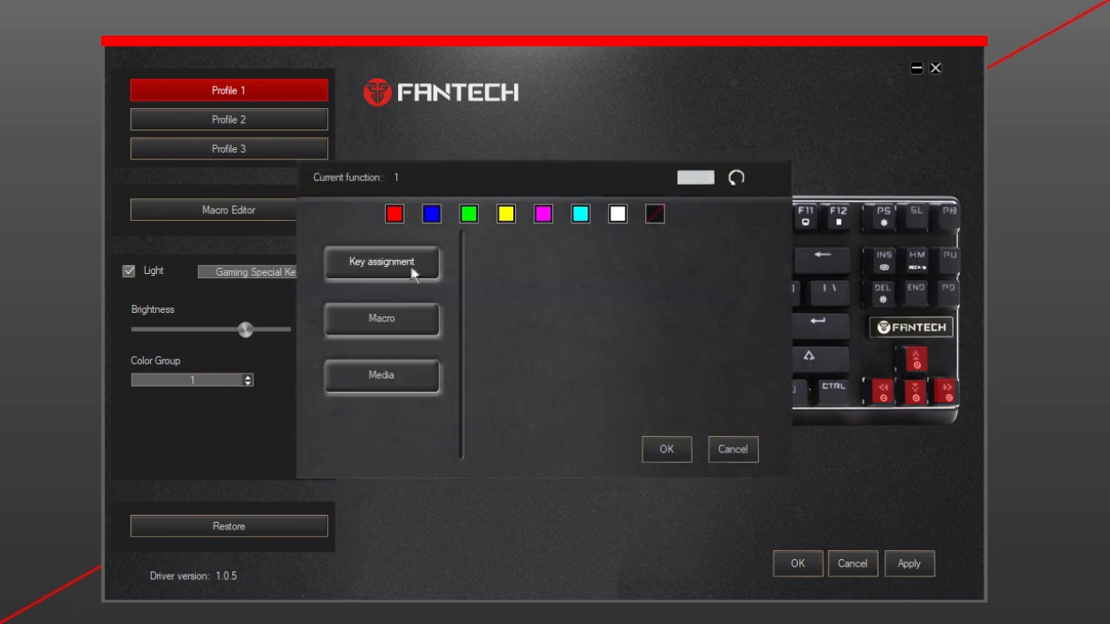
{"action": "left_click", "coordinate": [381, 262]}
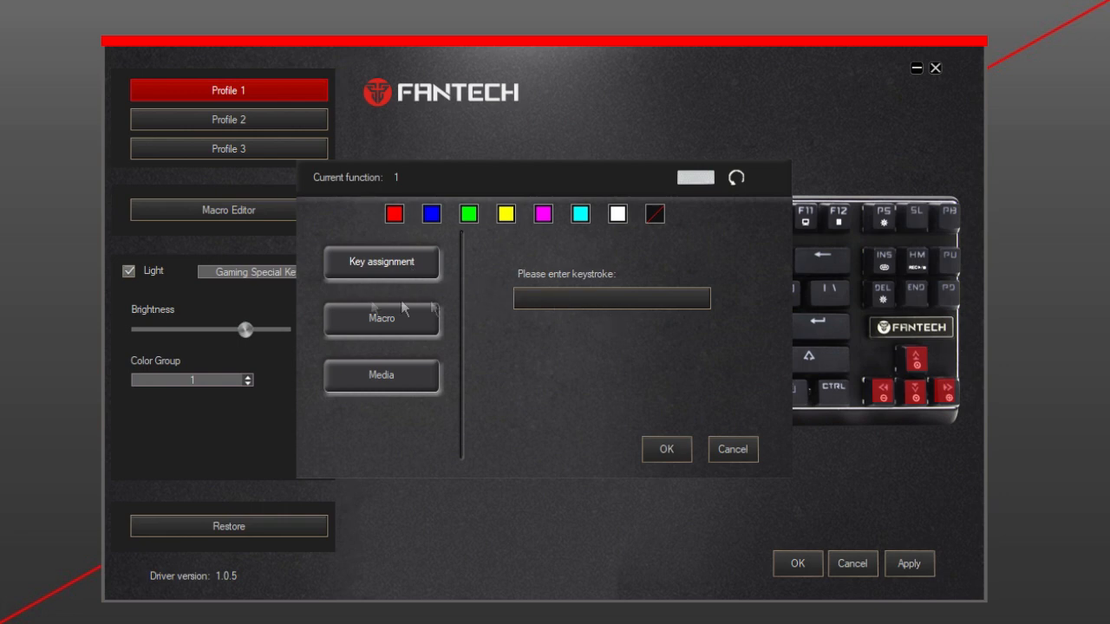
{"action": "left_click", "coordinate": [381, 375]}
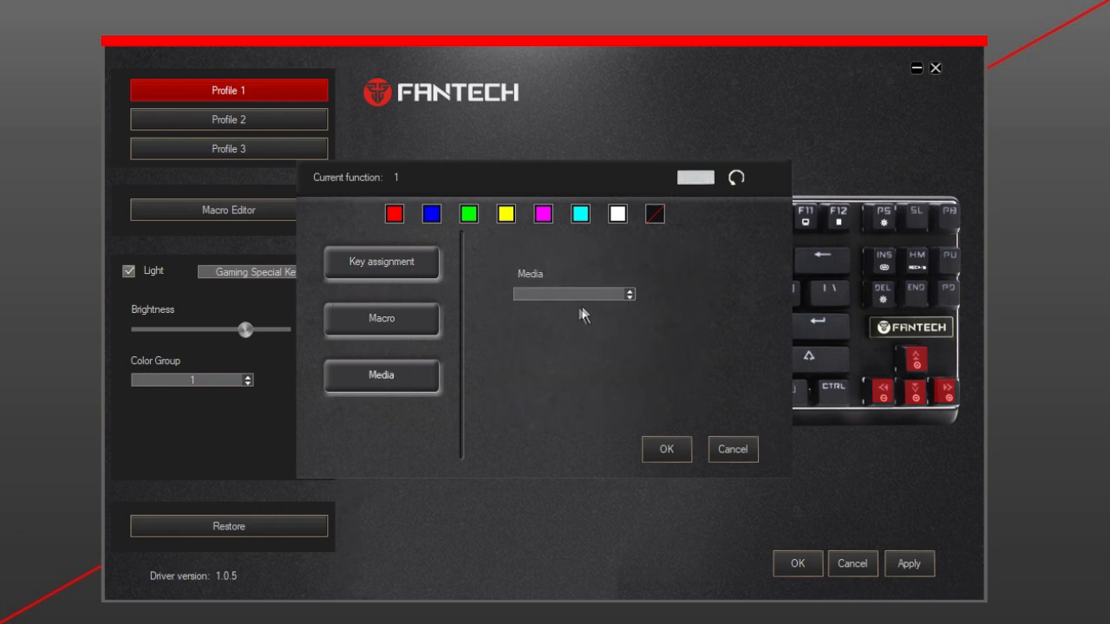
{"action": "left_click", "coordinate": [572, 293]}
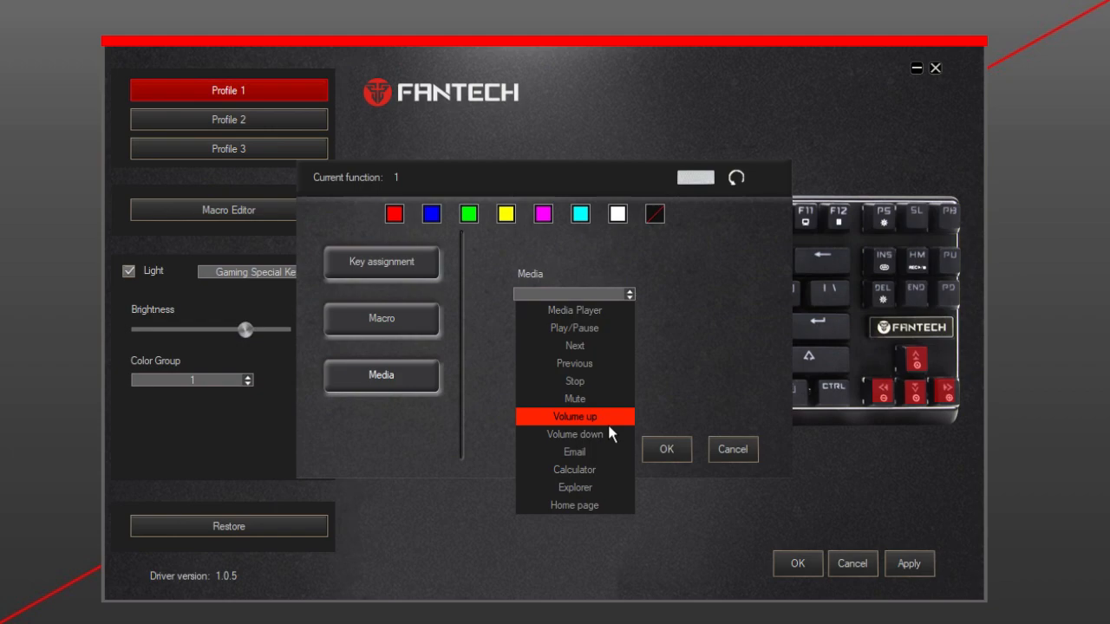